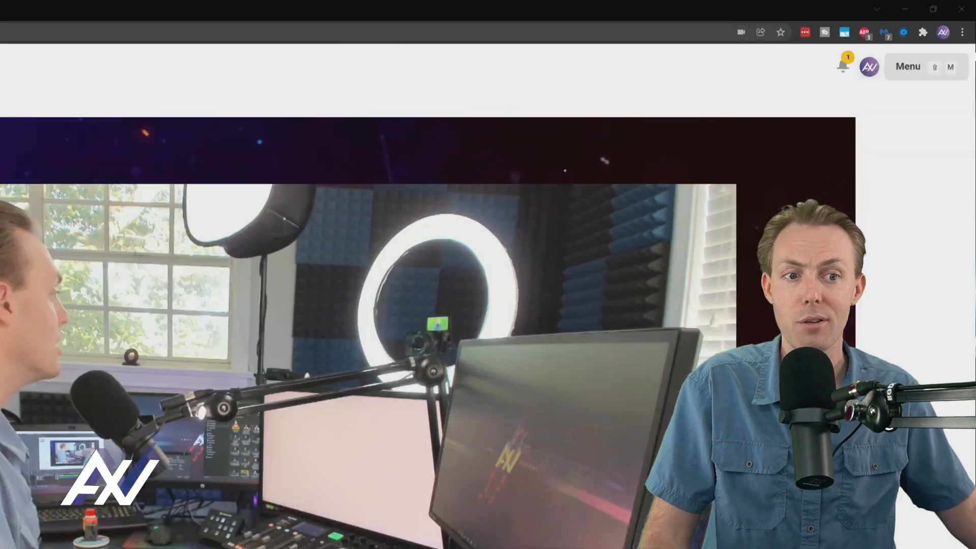
# - Reveal the account menu from the profile avatar in the Melon studio
pyautogui.click(777, 124)
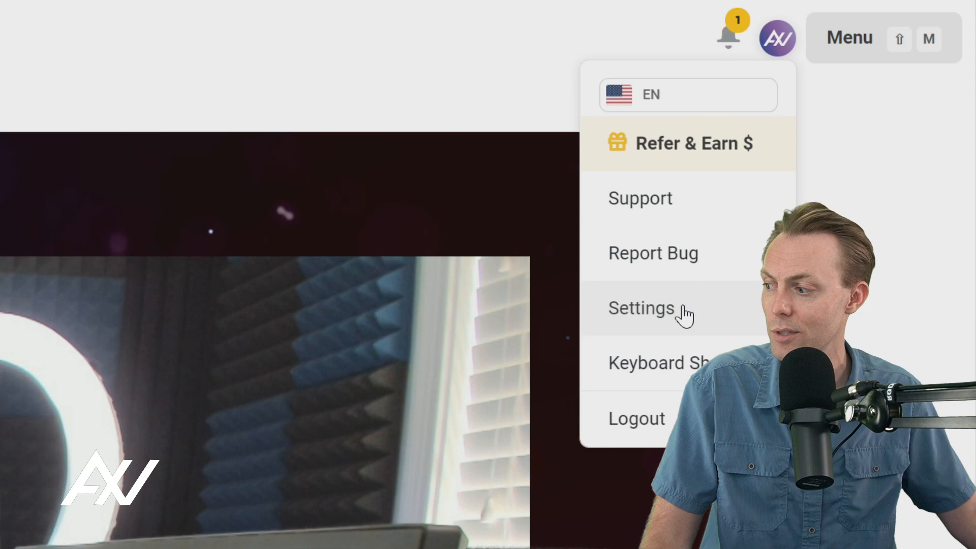
# - Reach the Destinations settings page with the 'Add a new account' dialog showing
pyautogui.click(640, 307)
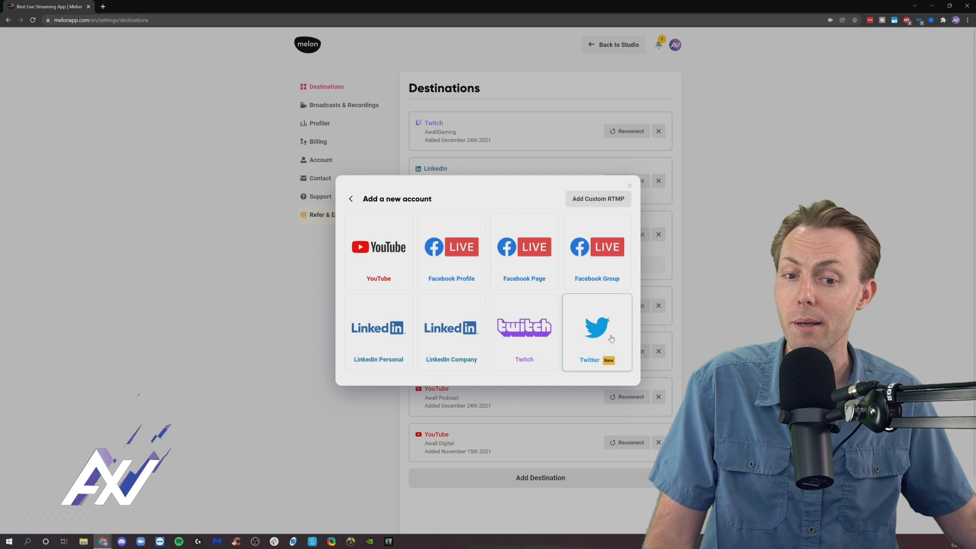
# - Choose Twitter as the new destination and authorize Melon's access to the account
pyautogui.click(597, 326)
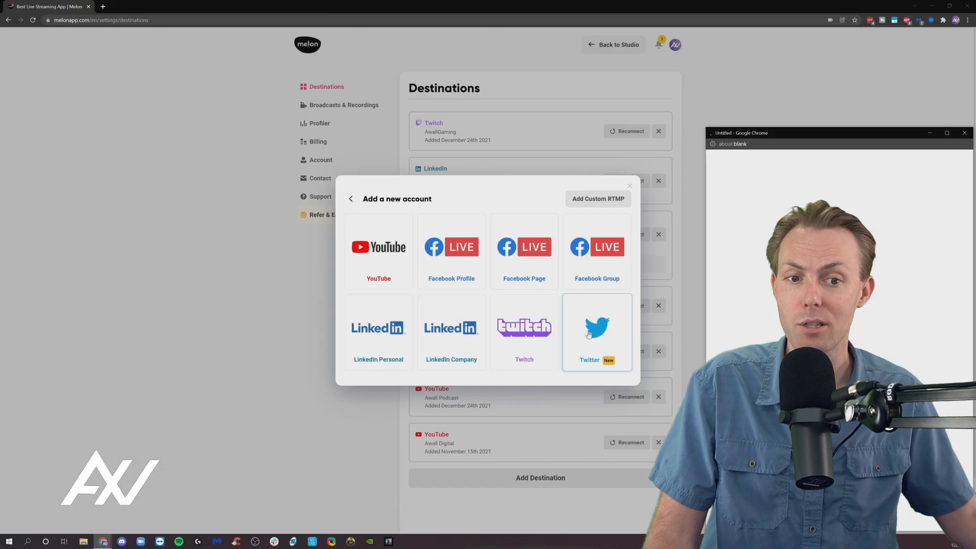
pyautogui.click(597, 328)
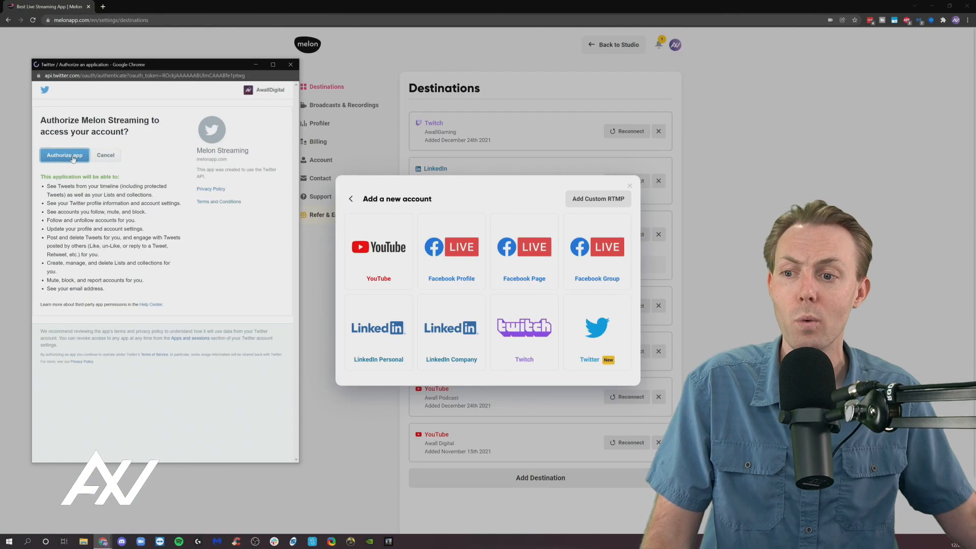
pyautogui.click(64, 154)
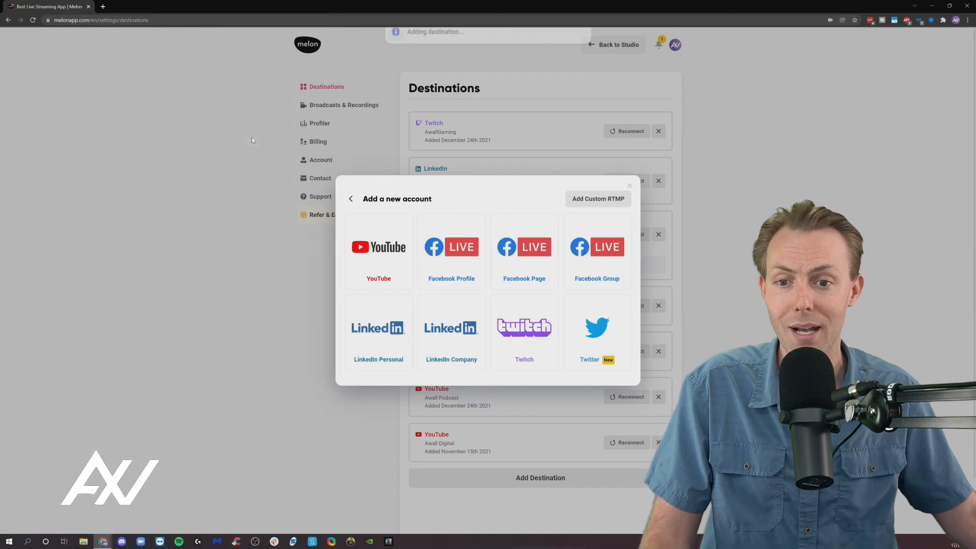
# - Dismiss the dialog with Twitter now listed, and return to the live studio
pyautogui.click(597, 329)
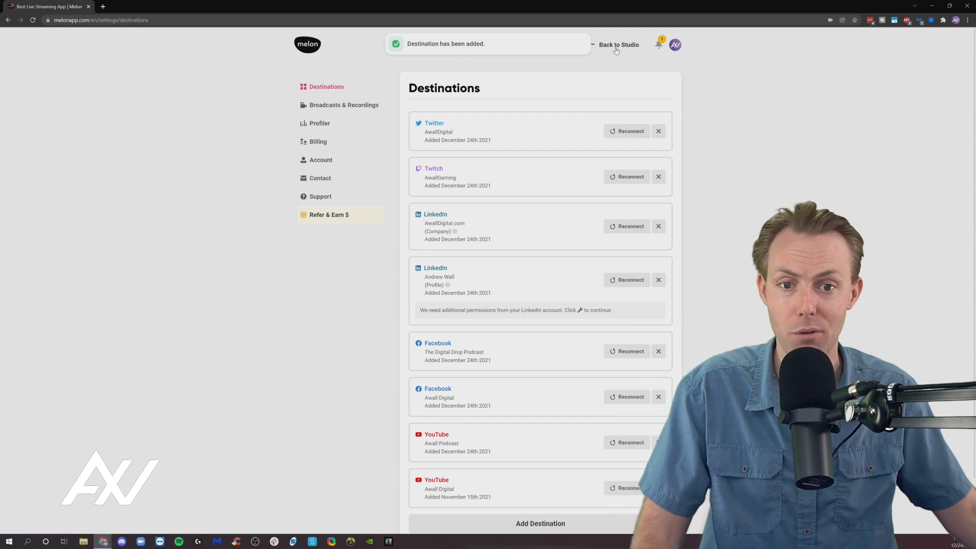
pyautogui.click(619, 44)
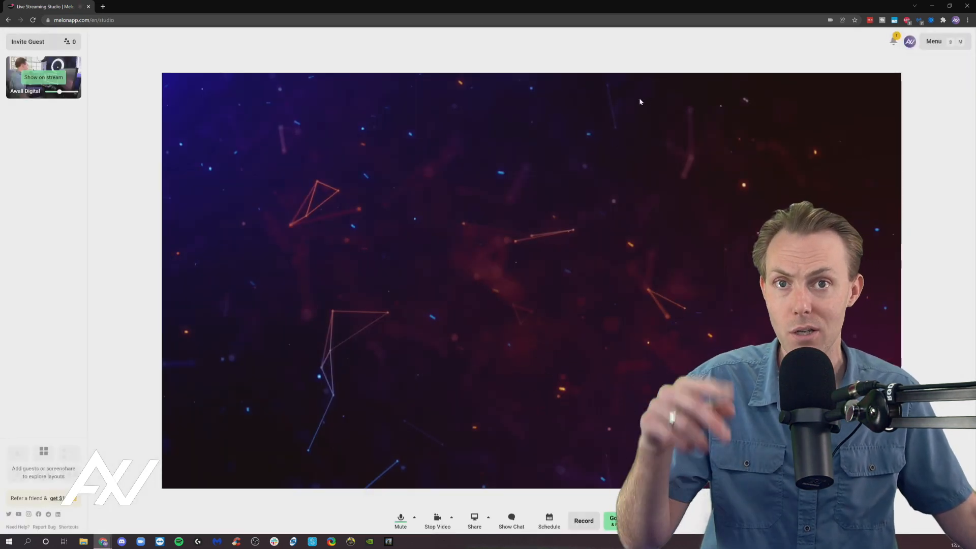
# - Start Go Live & Record and check the Twitter Awall Digital account in 'Stream to'
pyautogui.click(42, 77)
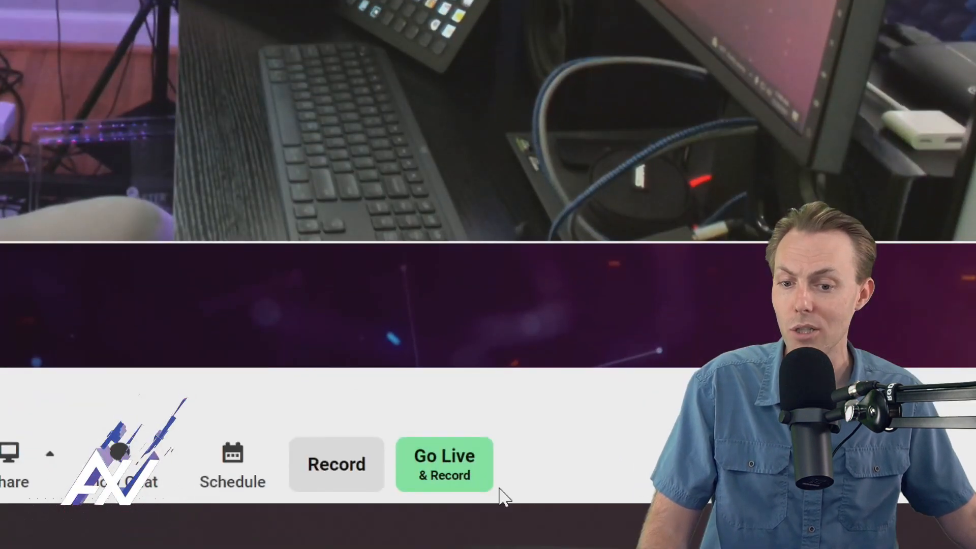
pyautogui.moveTo(444, 464)
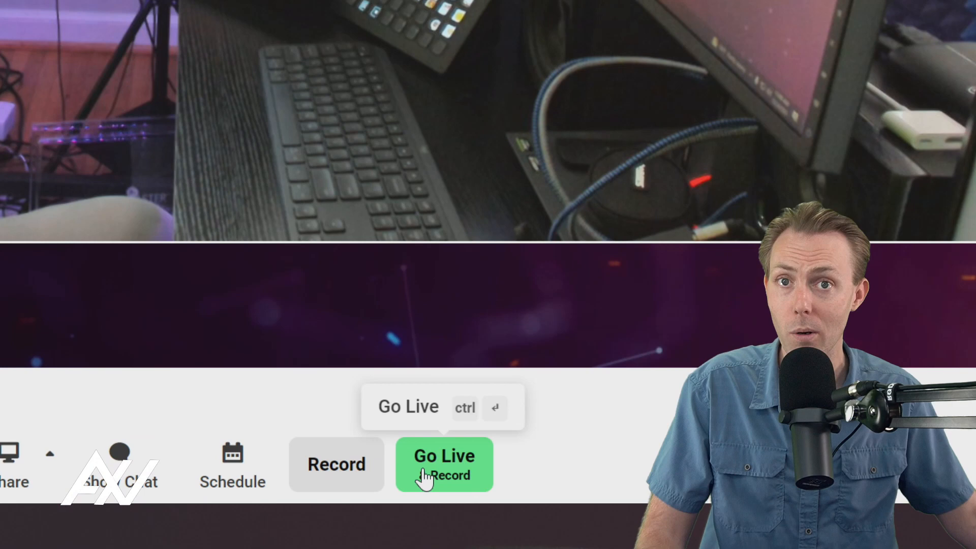
pyautogui.click(444, 464)
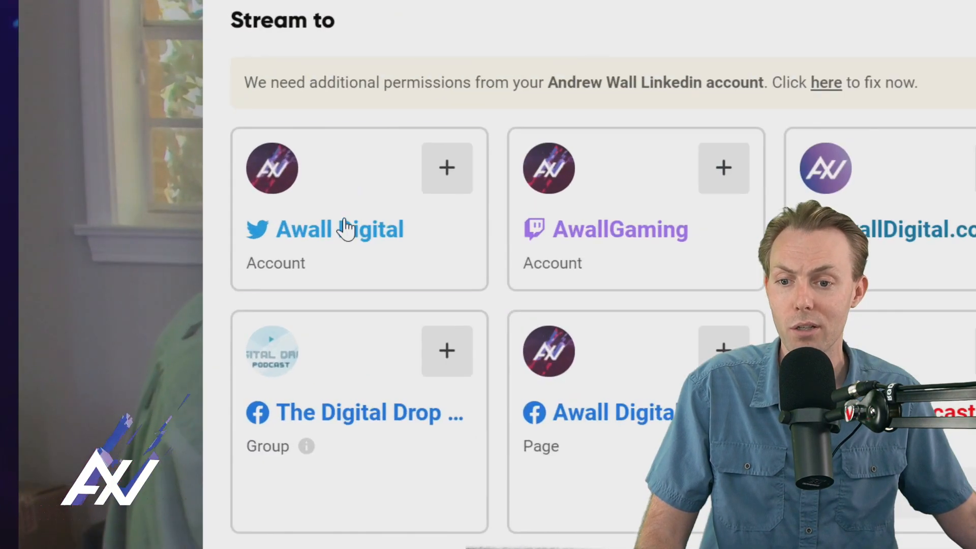
pyautogui.click(446, 168)
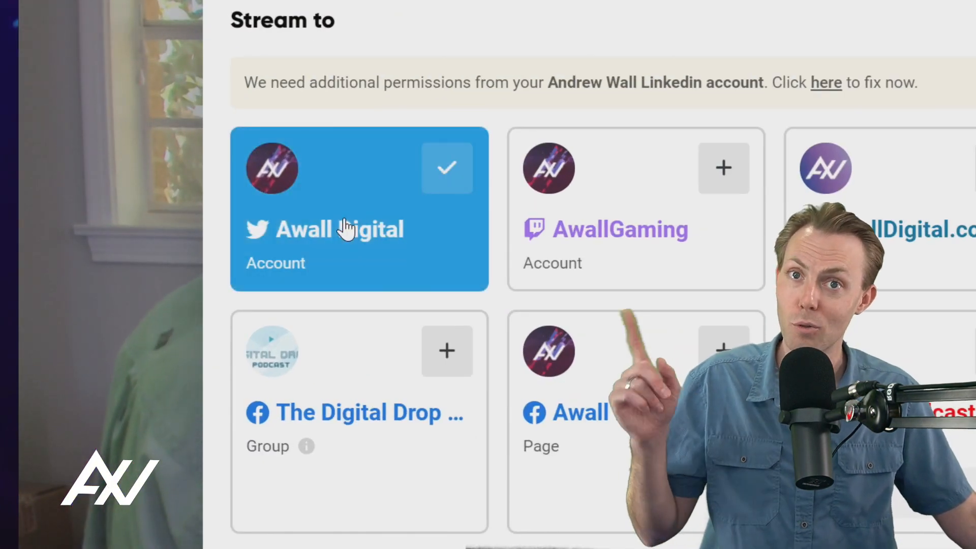